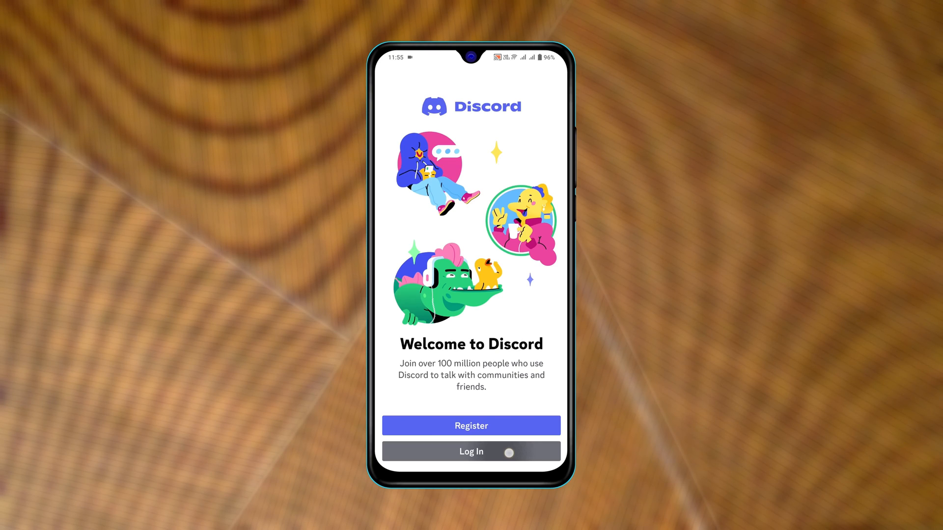
- Start logging in to an existing Discord account, then leave the app for the home screen
left_click(471, 452)
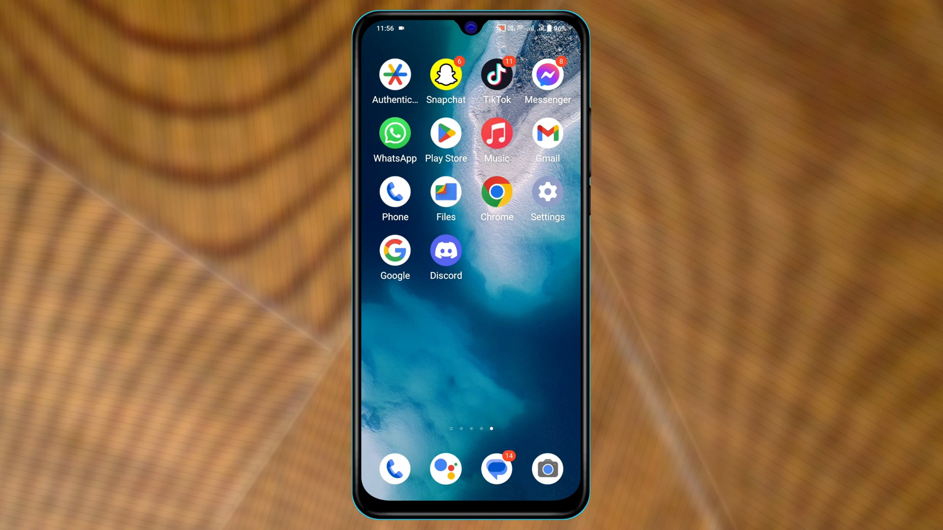
- Reach Google Account's Security settings from the Play Store profile and find Password Manager
left_click(446, 133)
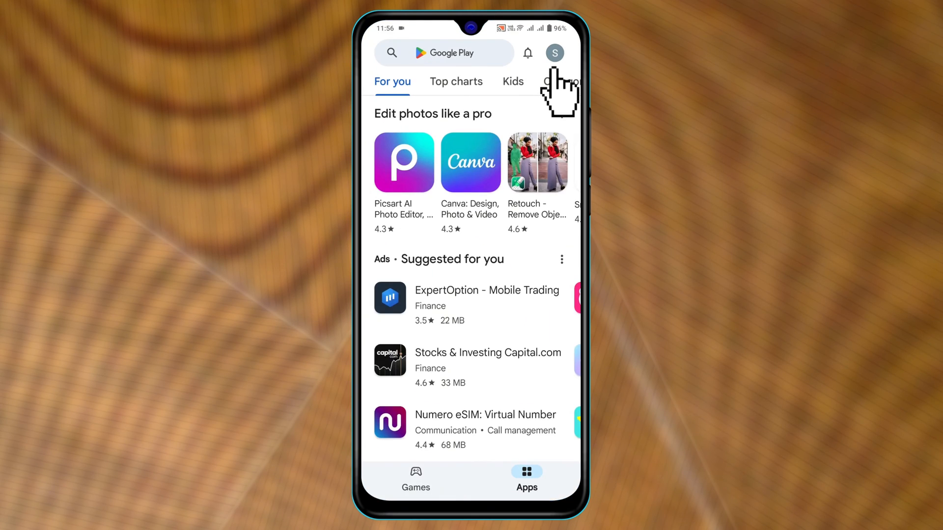
left_click(554, 53)
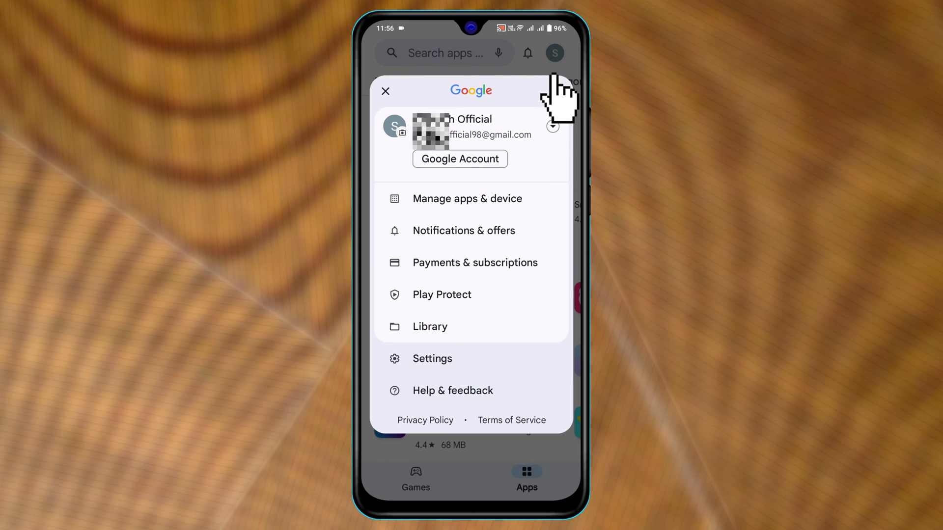
left_click(460, 159)
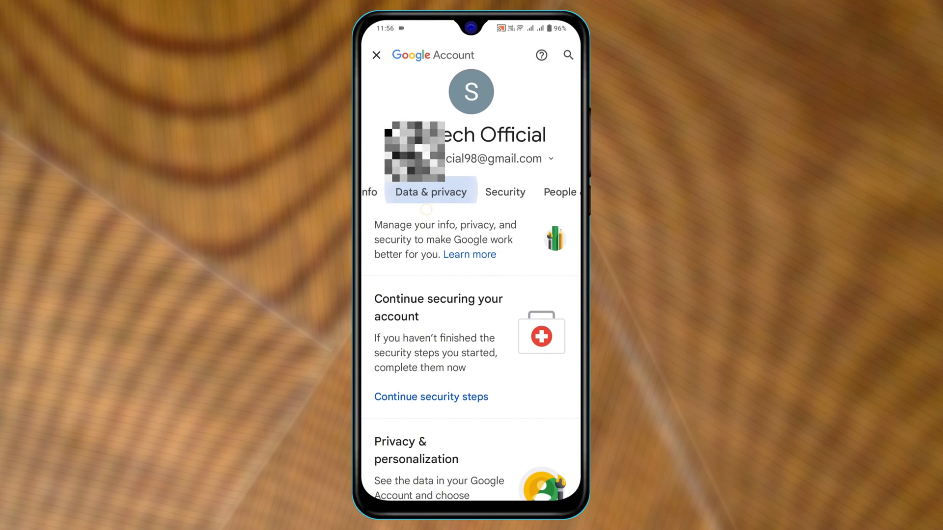
left_click(505, 192)
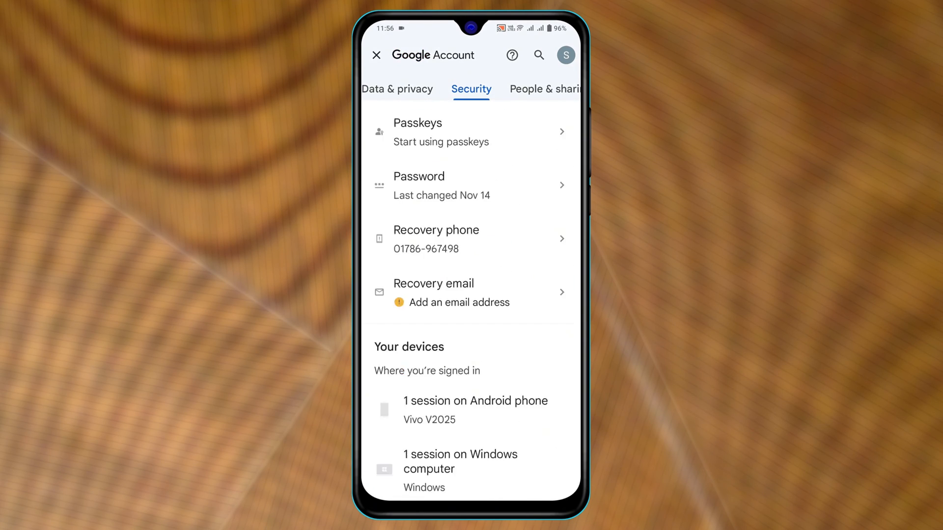
scroll("down", 3)
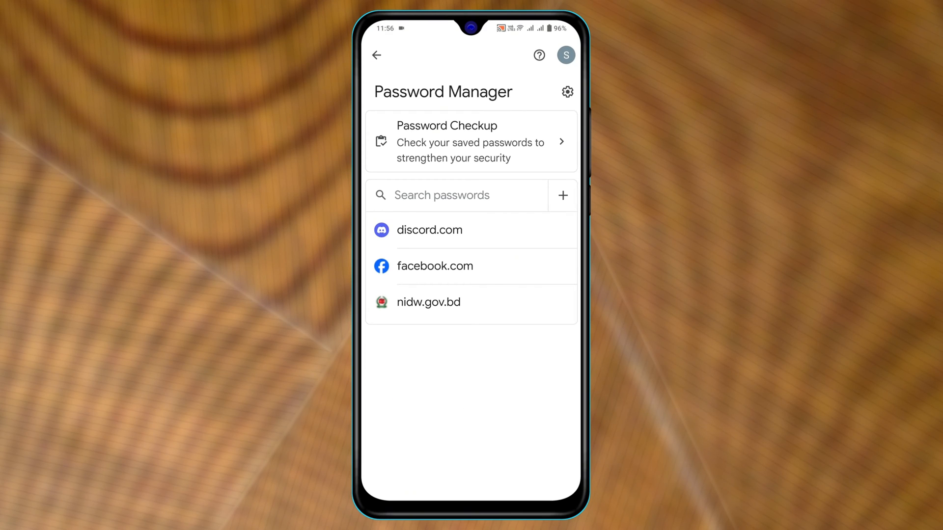
- View the saved discord.com login with its email and masked password
left_click(429, 229)
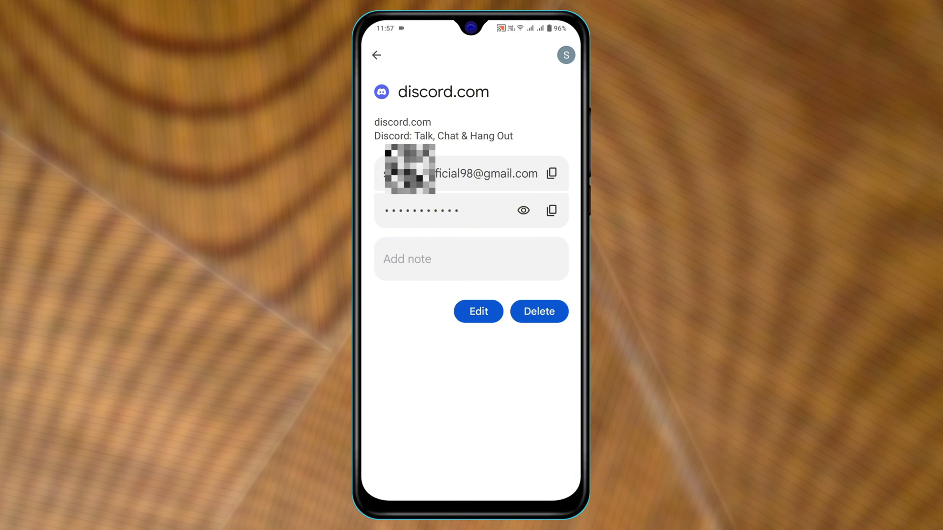
- Request a Discord password reset so instructions are sent to the account's Gmail address
left_click(551, 173)
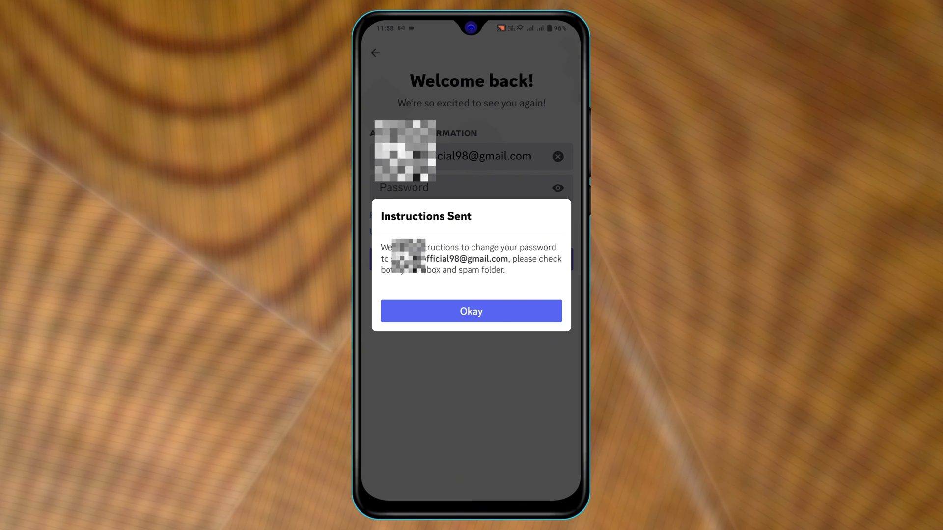
- Dismiss the Instructions Sent notice and switch to the Gmail inbox
left_click(470, 311)
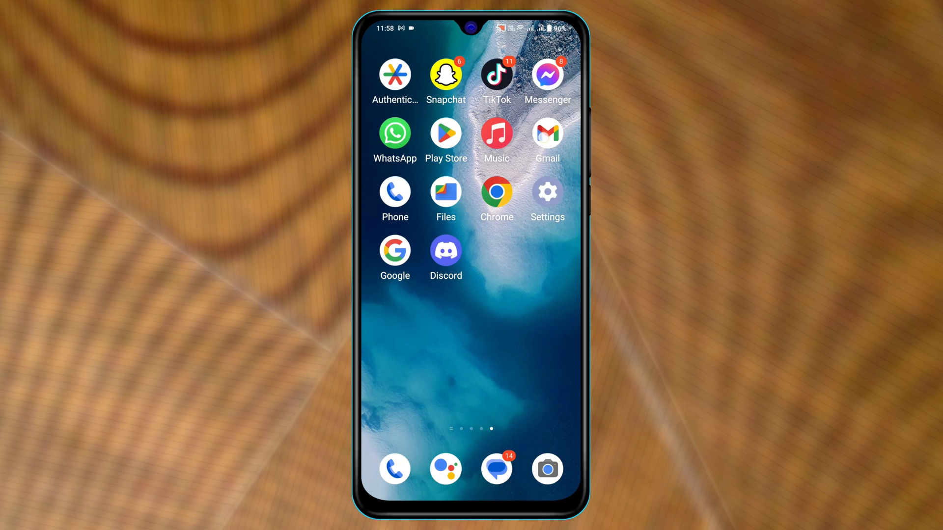
left_click(547, 132)
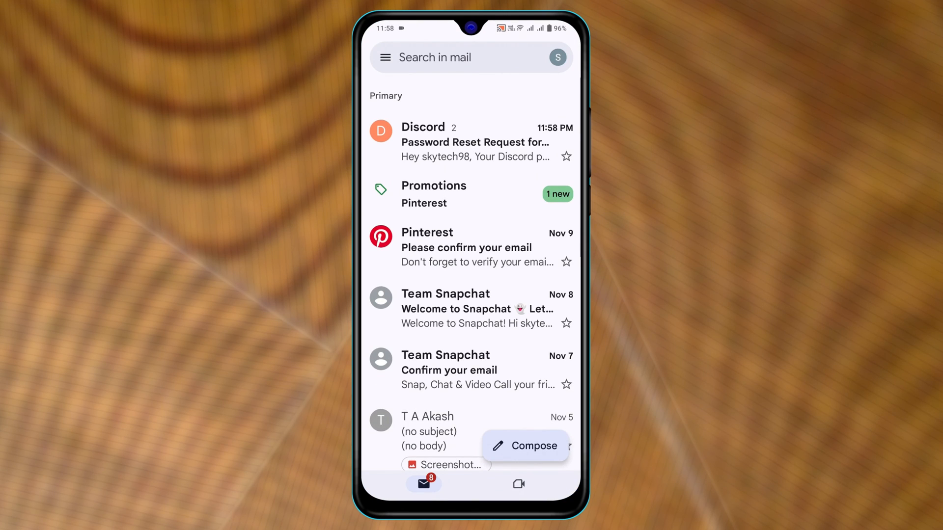
- Follow the Reset Password link inside Discord's password reset email
left_click(474, 142)
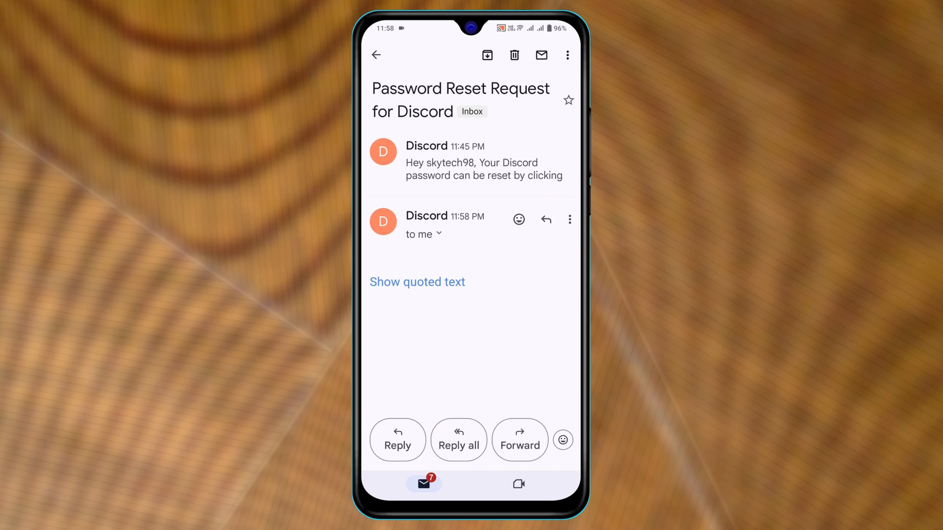
left_click(416, 282)
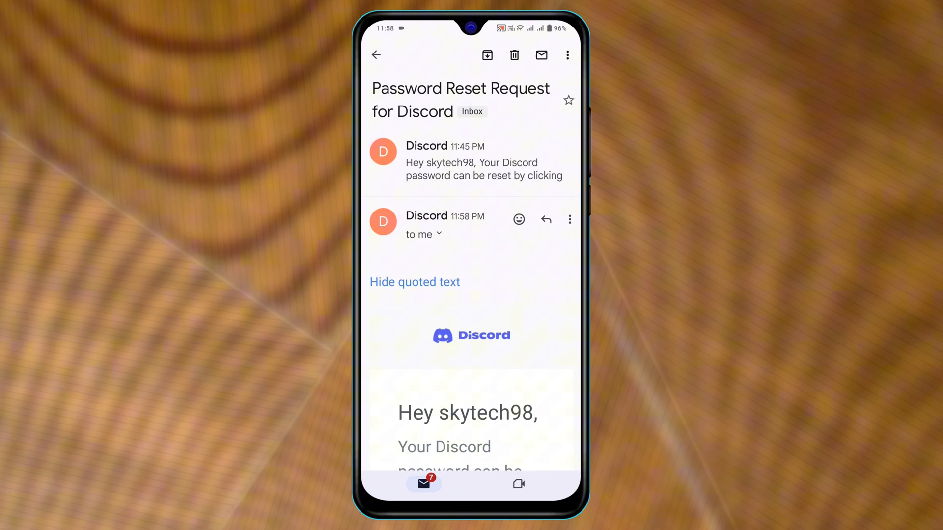
scroll("down", 3)
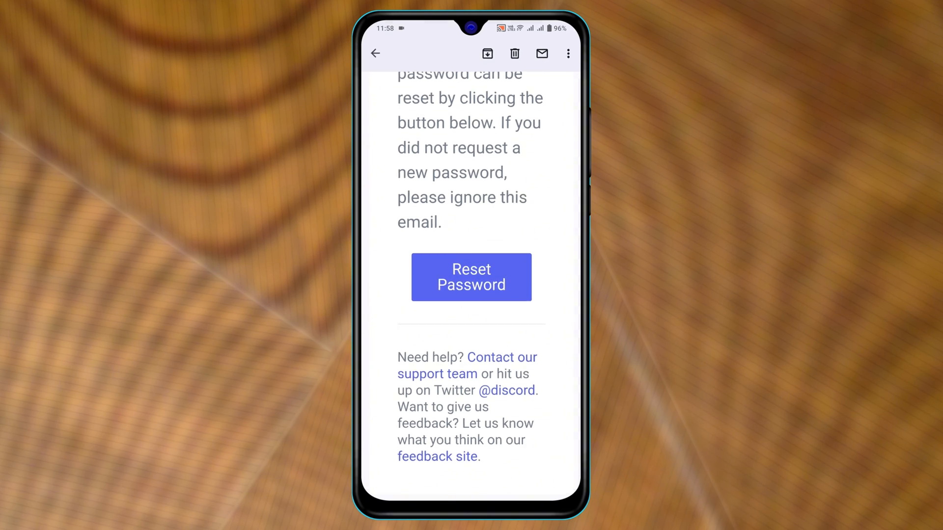
left_click(471, 277)
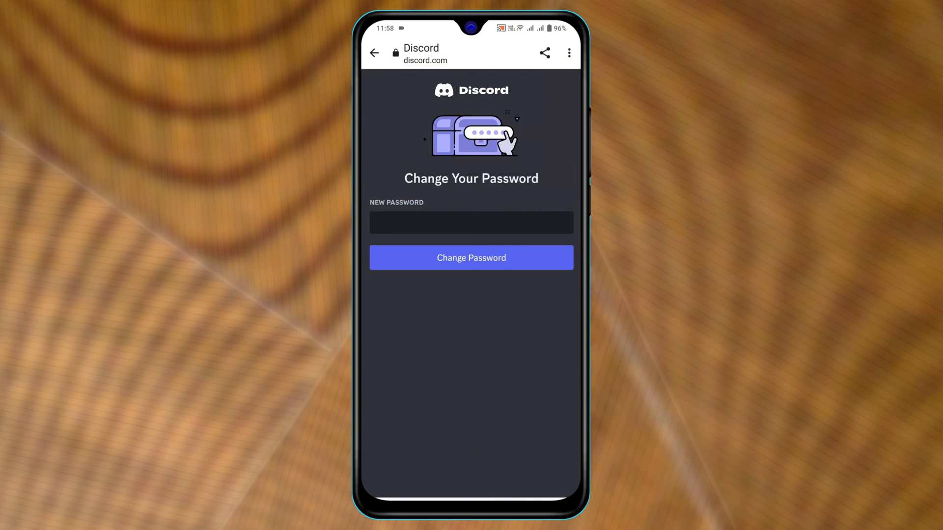
- Enter a new Discord password and submit it to get Password Changed
left_click(471, 223)
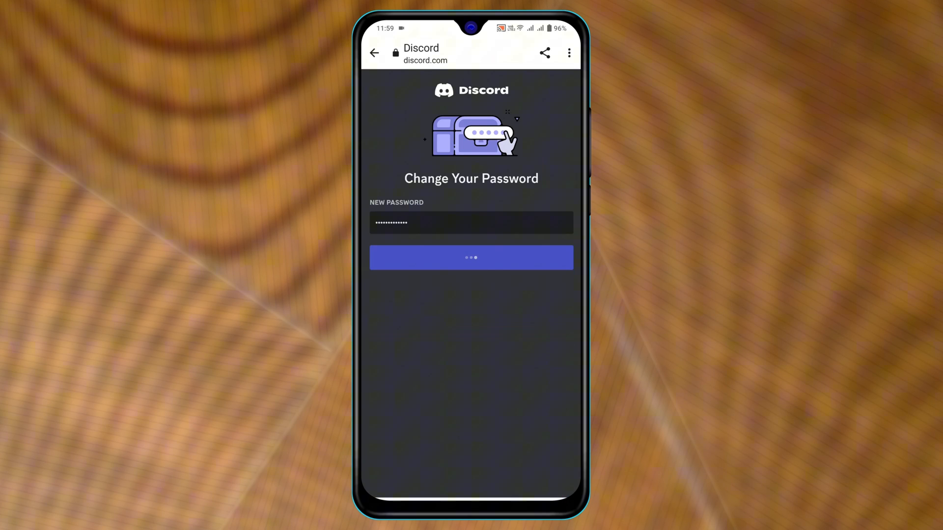
left_click(471, 258)
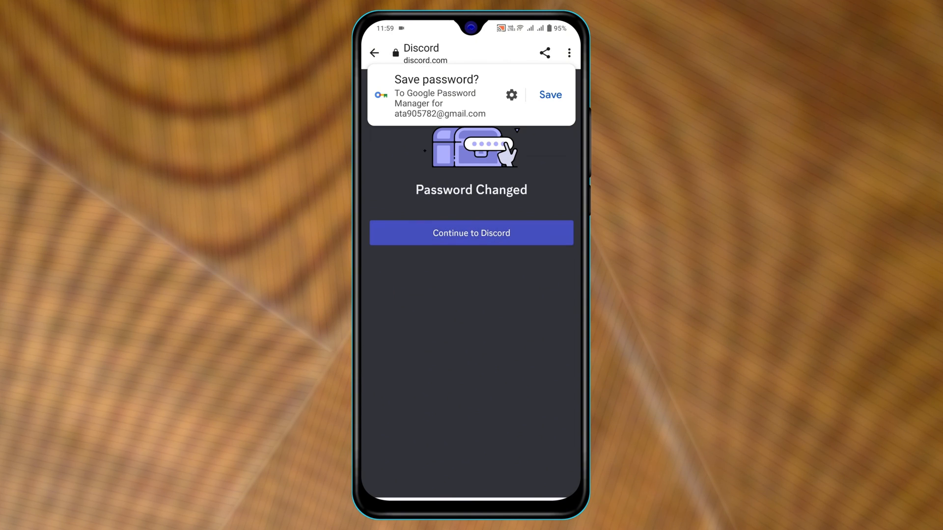
- Log in to the Discord app with the email and updated password
left_click(471, 233)
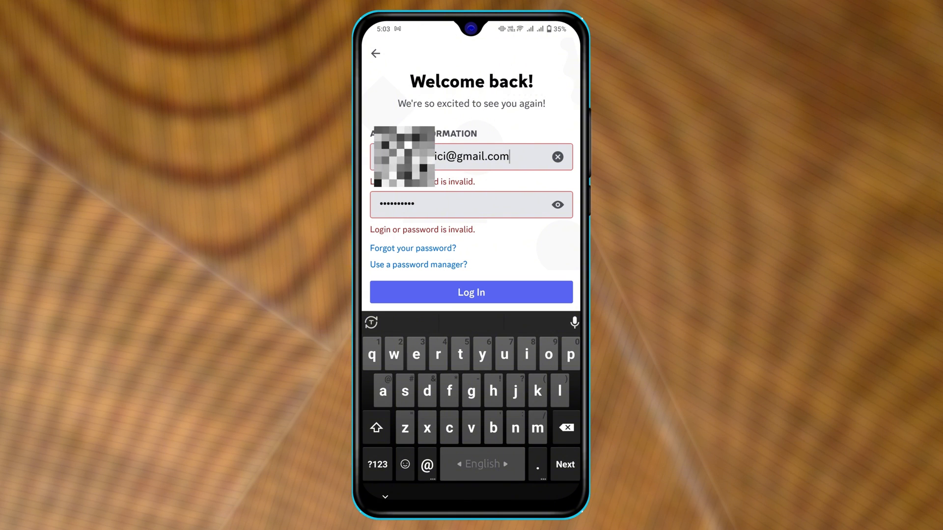
left_click(471, 293)
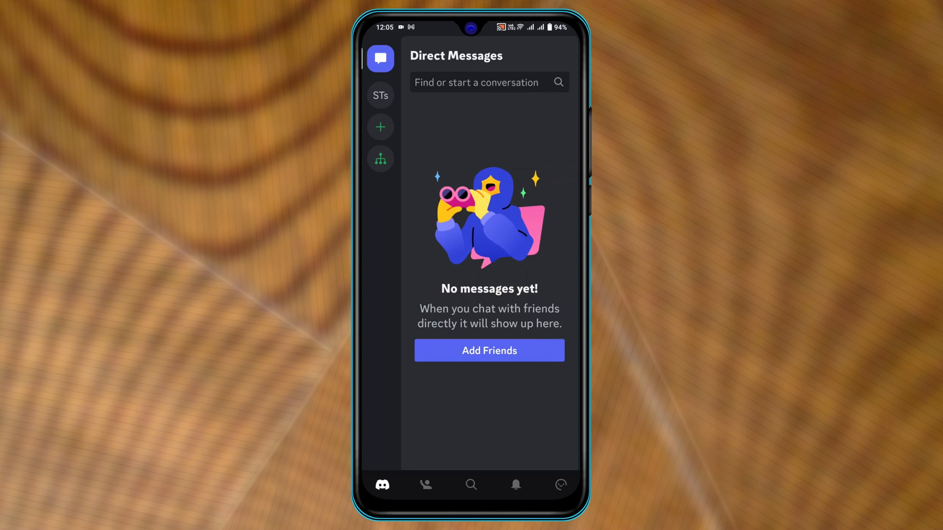